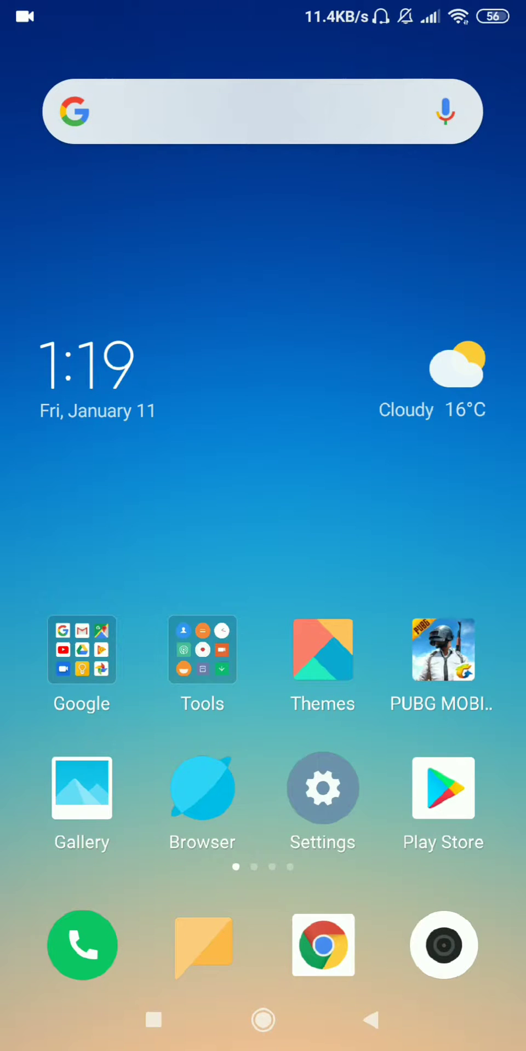
- Reach the Installed apps list from the phone's Settings
scroll("left", 3)
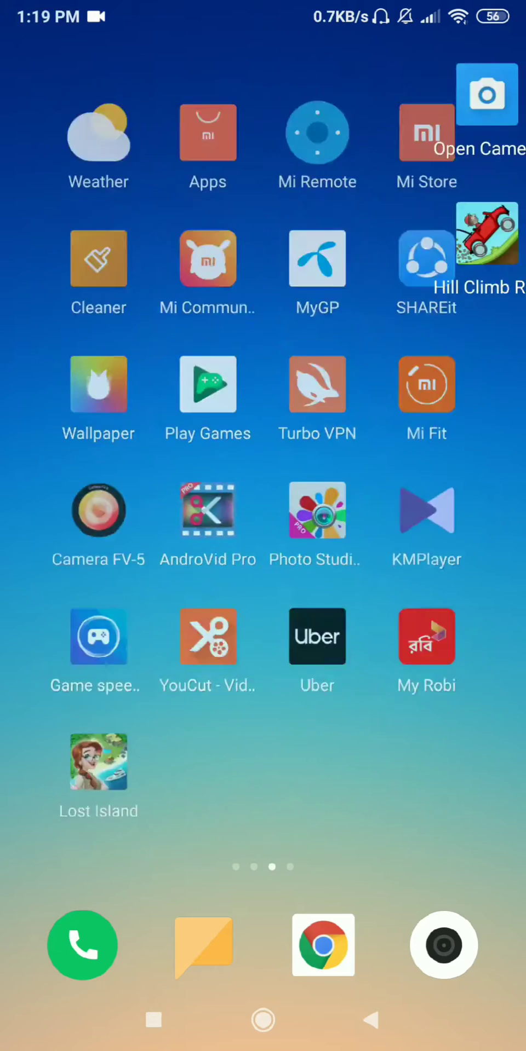
scroll("left", 3)
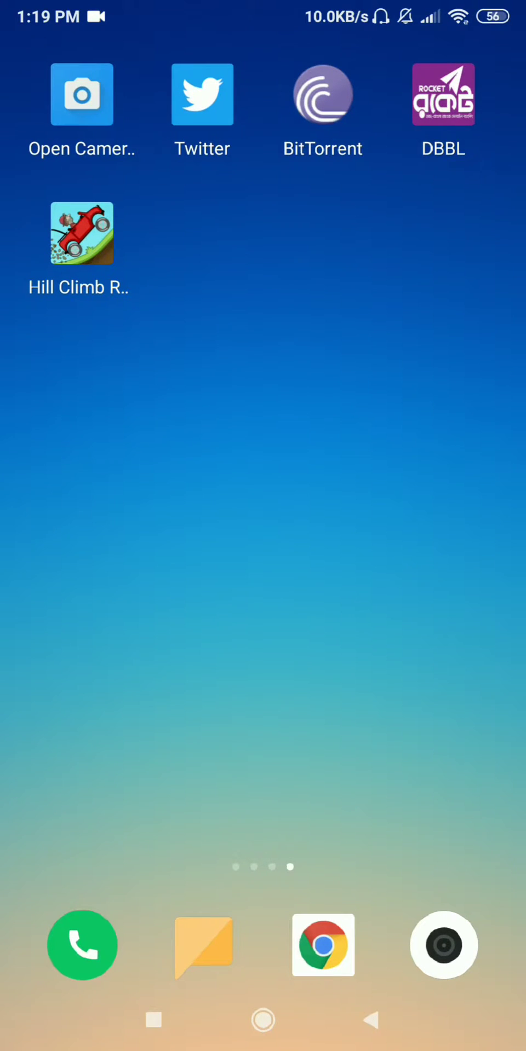
scroll("left", 3)
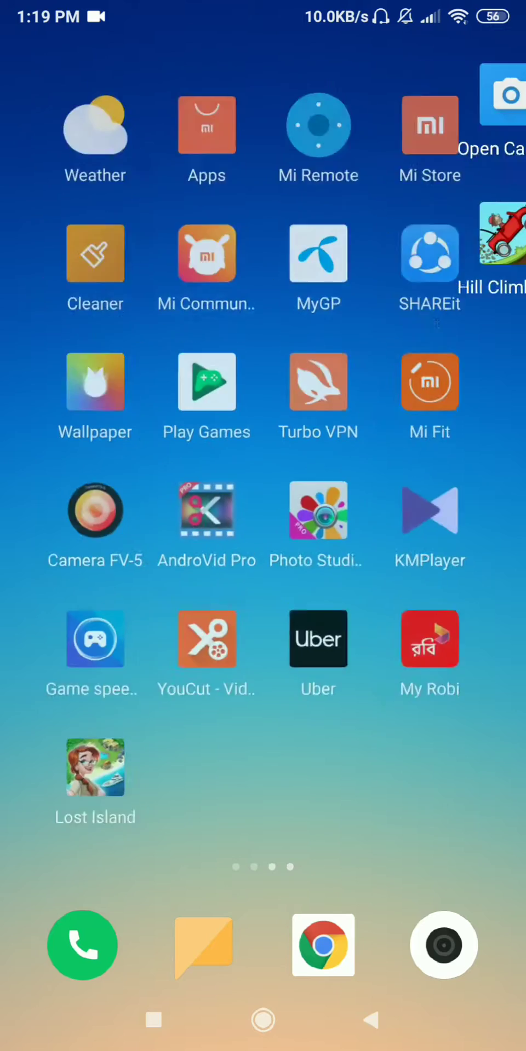
scroll("right", 3)
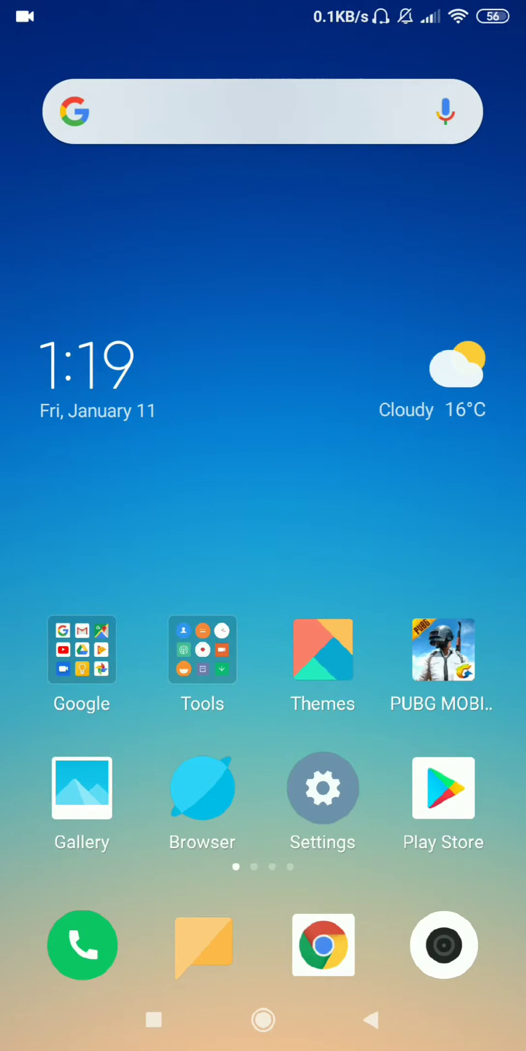
left_click(322, 787)
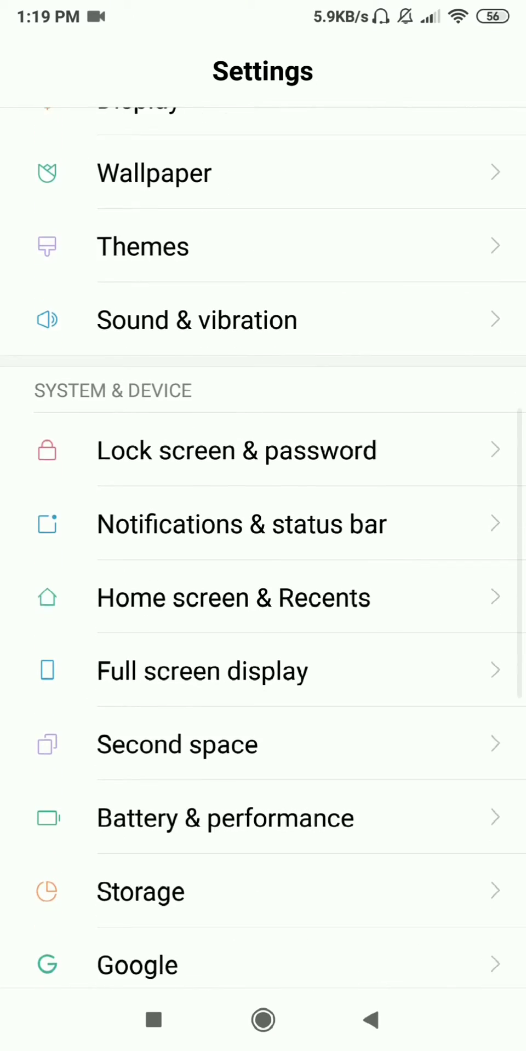
scroll("down", 3)
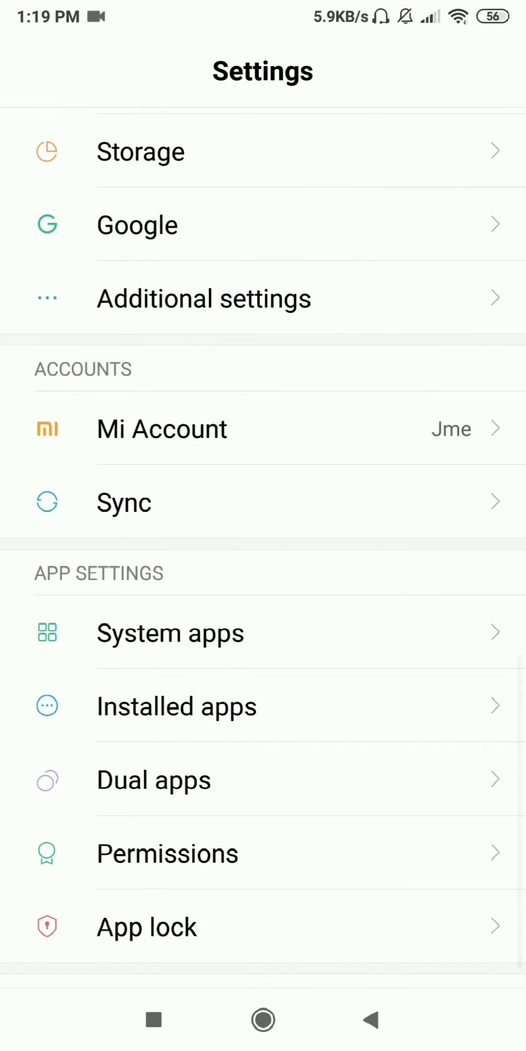
left_click(177, 706)
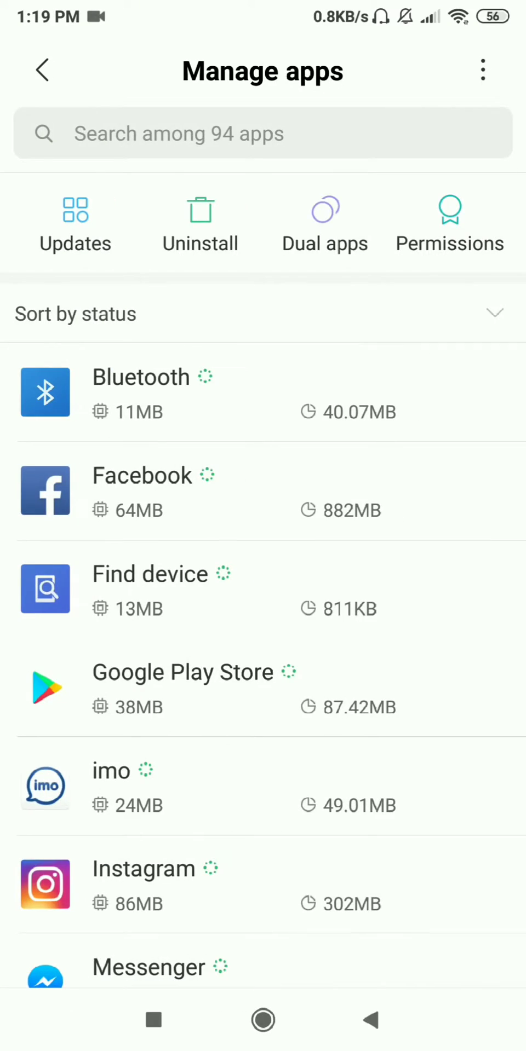
- Search the installed apps for 'hil' to find Hill Climb Racing
left_click(262, 133)
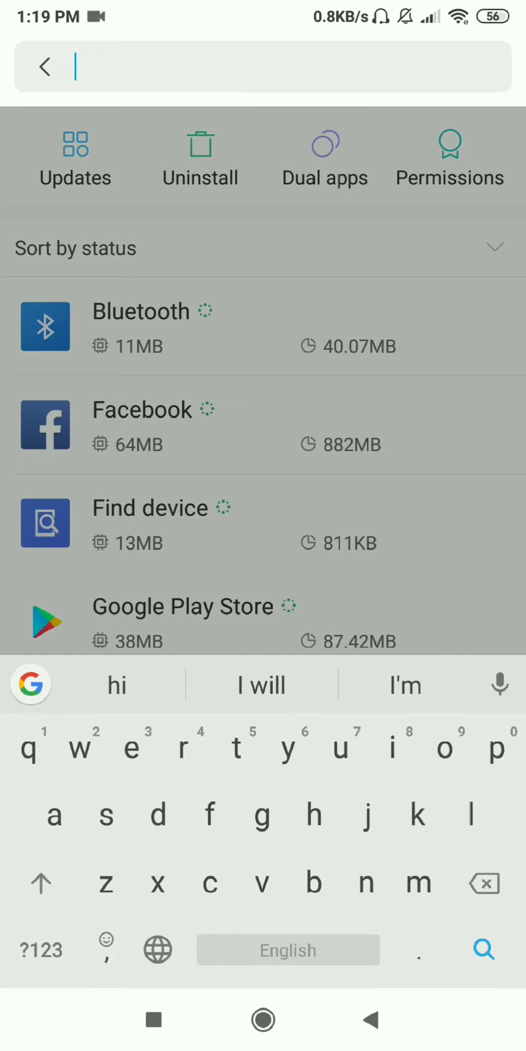
type("hil")
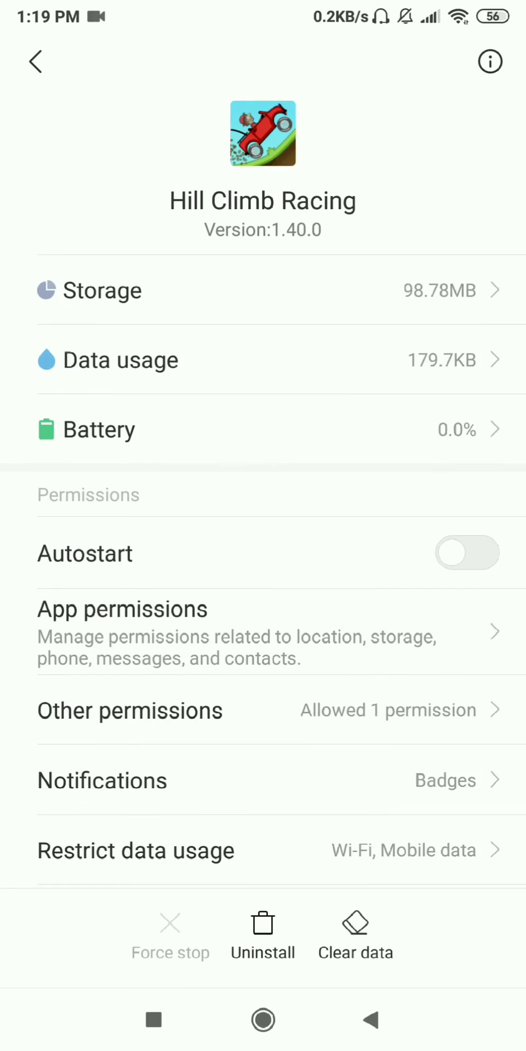
- Uncheck Wi-Fi and Mobile data under Restrict data usage and confirm with OK
scroll("down", 3)
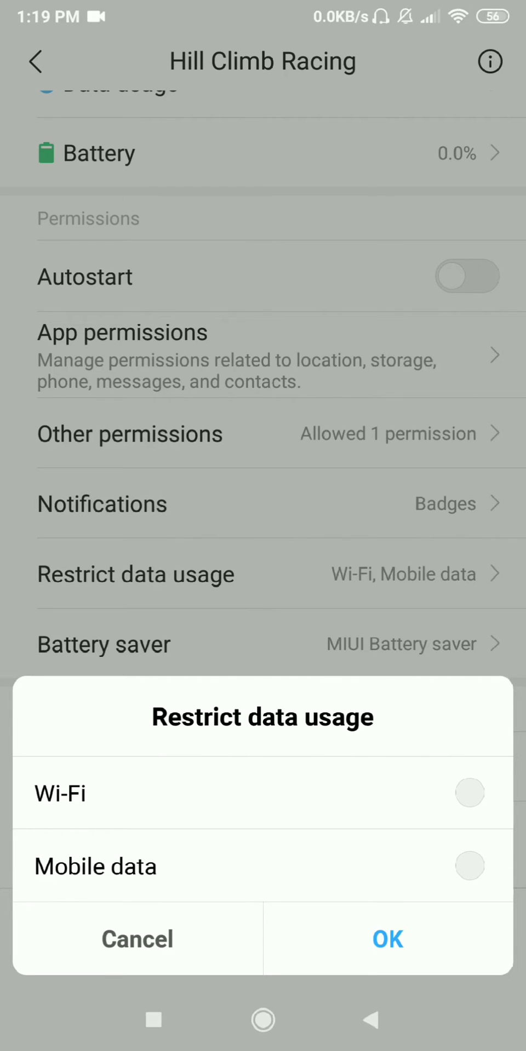
left_click(386, 939)
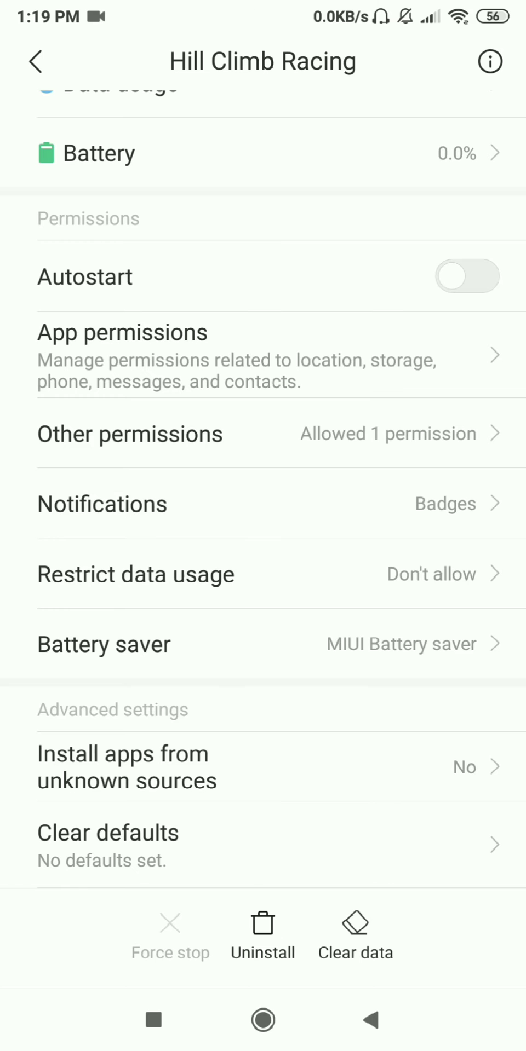